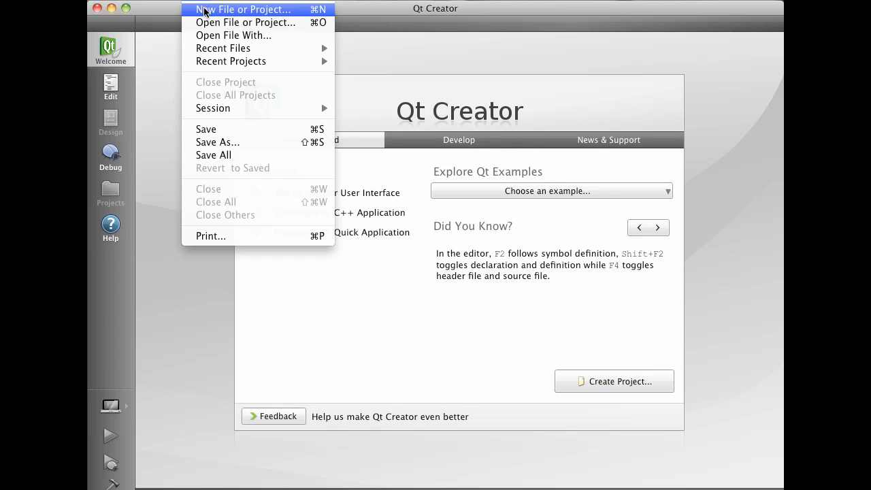
# - Start a new project using the Import Existing Qt QML Directory template
pyautogui.click(243, 9)
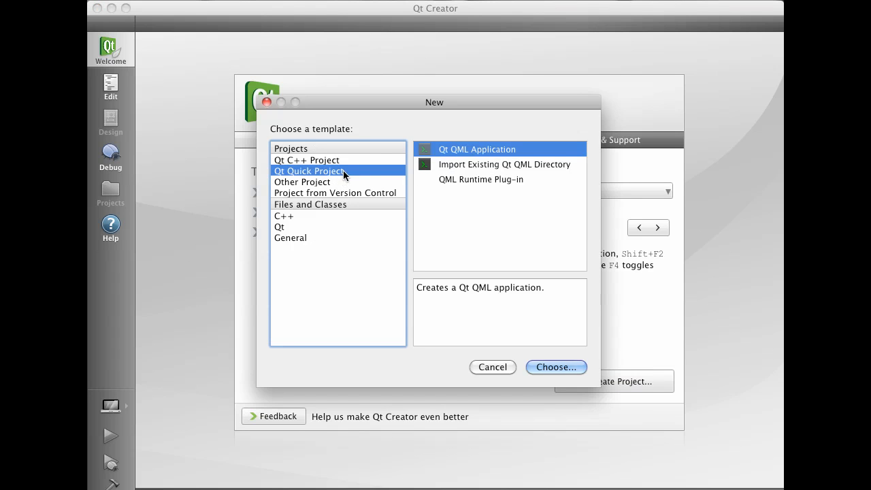
pyautogui.click(504, 164)
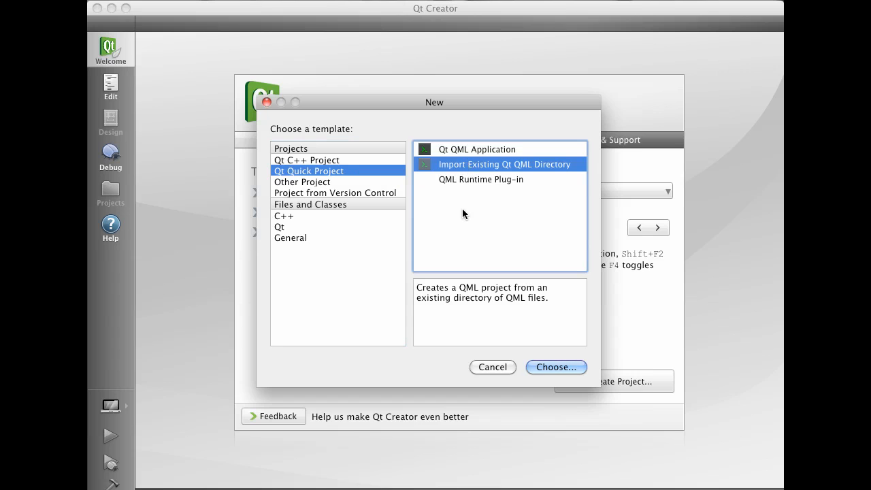
pyautogui.click(555, 367)
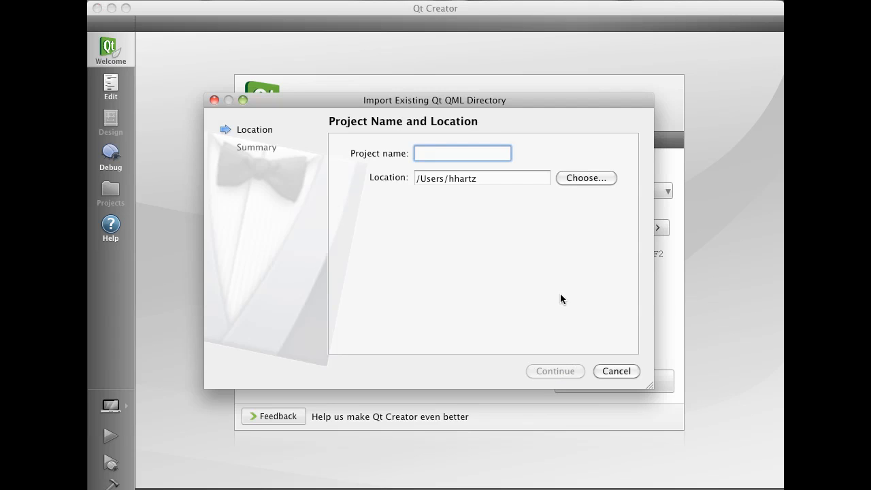
# - Choose depot > qt-qml > demos > declarative as the import location
pyautogui.click(585, 177)
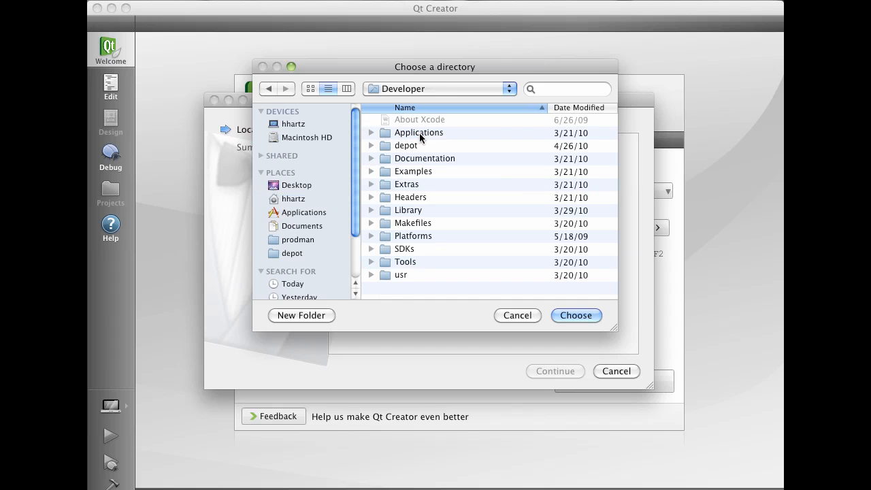
pyautogui.click(405, 146)
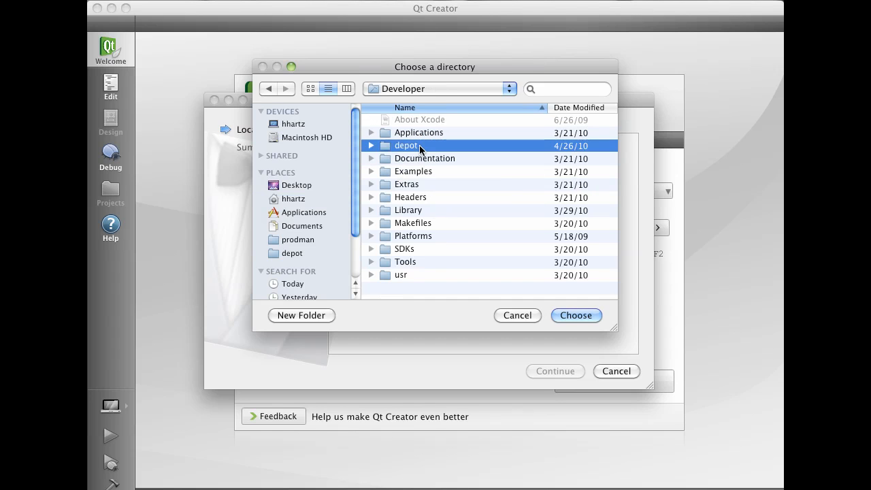
pyautogui.doubleClick(406, 145)
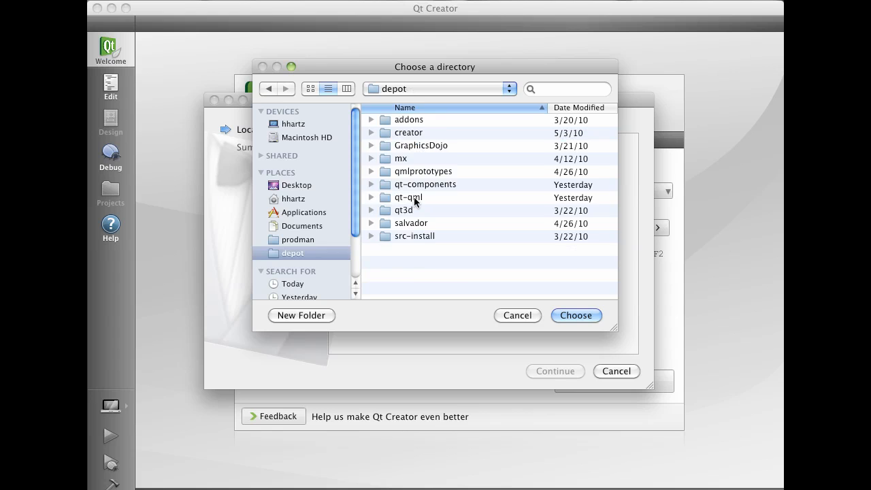
pyautogui.doubleClick(409, 197)
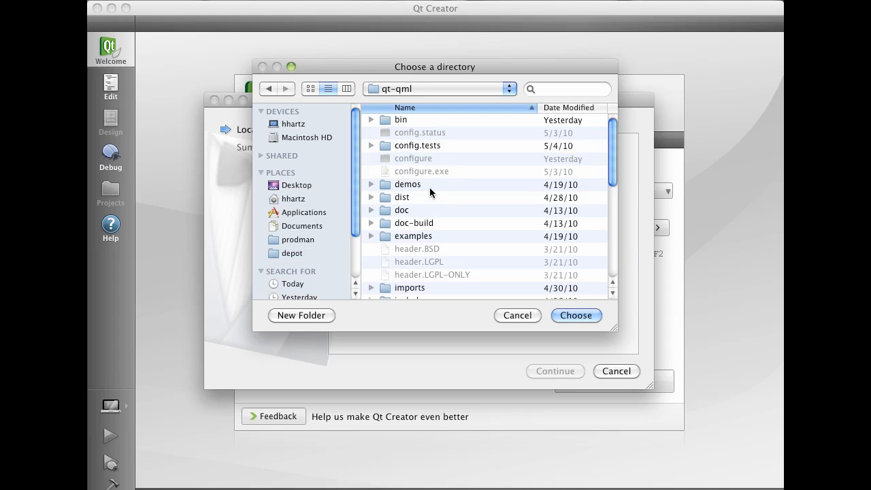
pyautogui.doubleClick(407, 184)
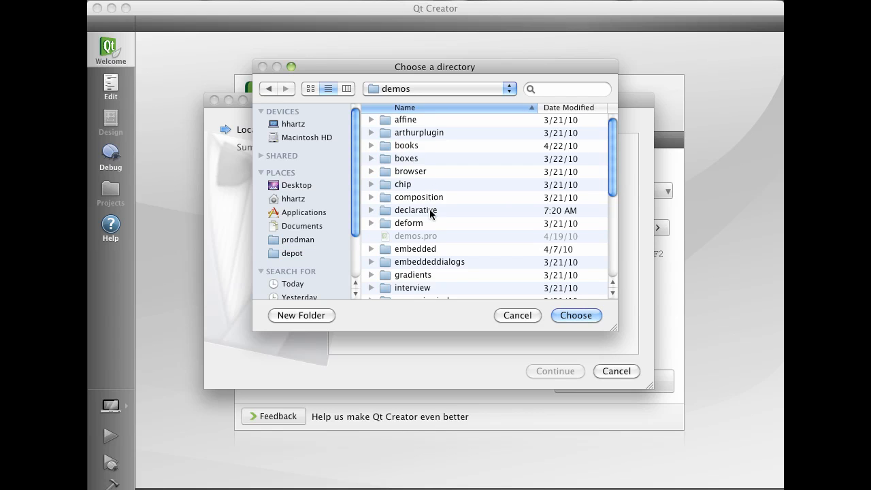
pyautogui.doubleClick(416, 210)
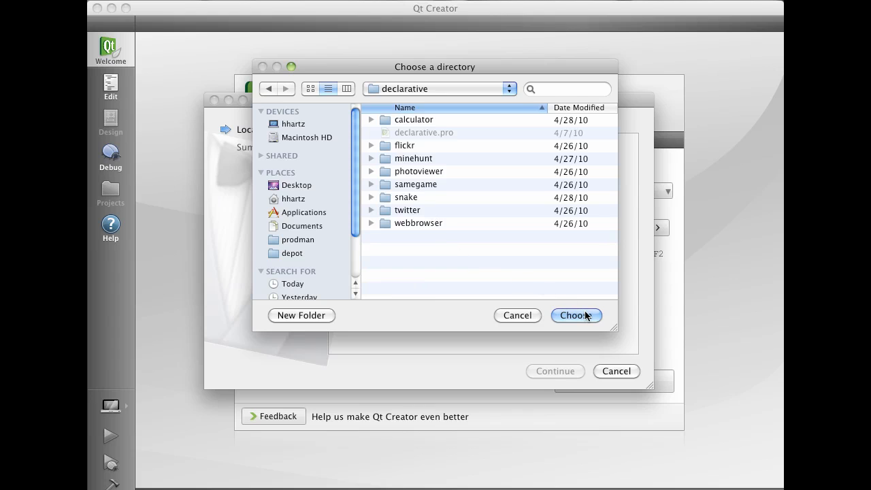
pyautogui.click(576, 315)
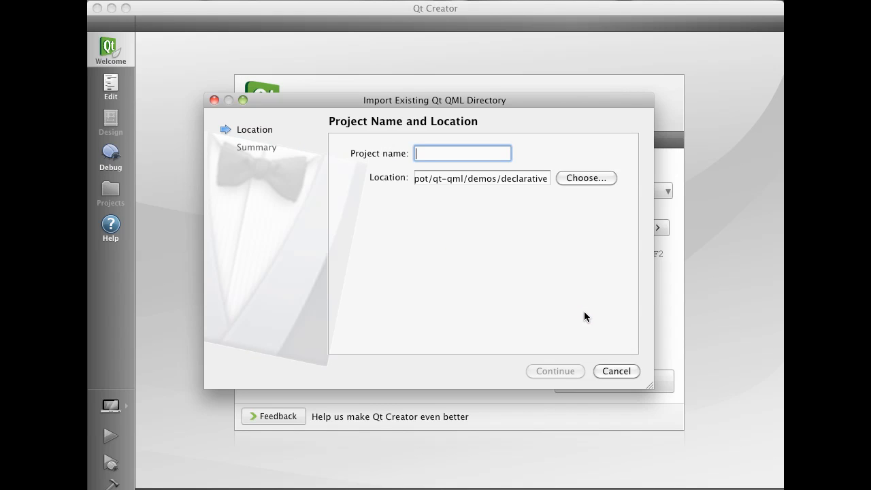
# - Name the project demos-declarative and finish the import wizard
pyautogui.write('demos-')
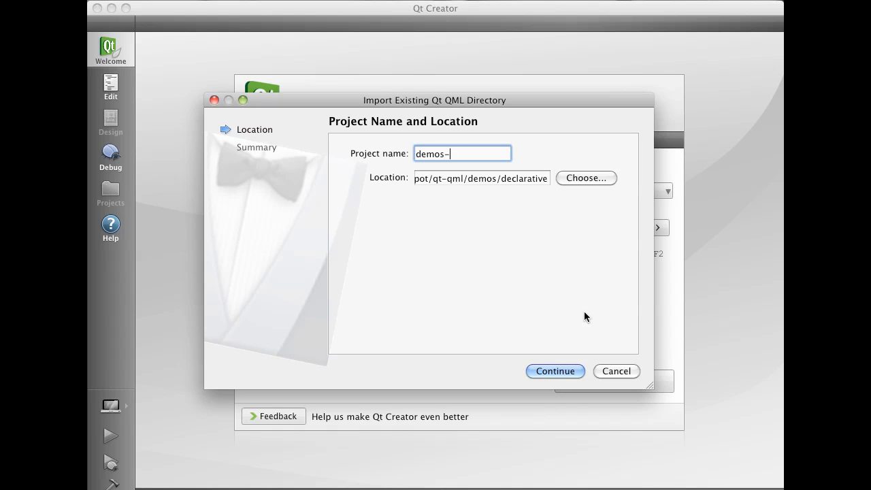
pyautogui.write('declarative')
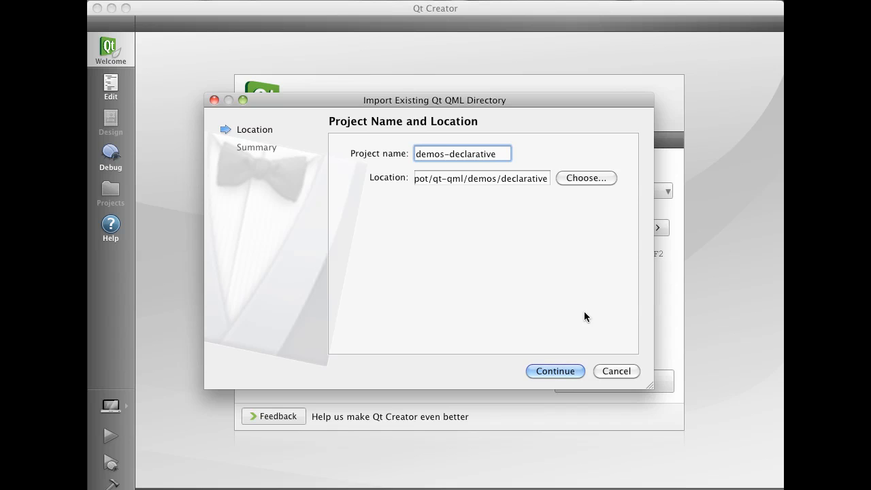
pyautogui.click(555, 371)
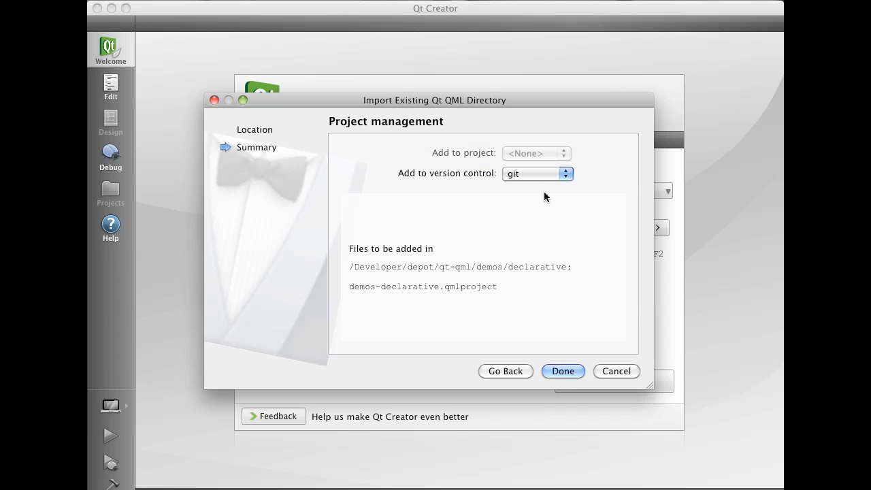
pyautogui.click(563, 371)
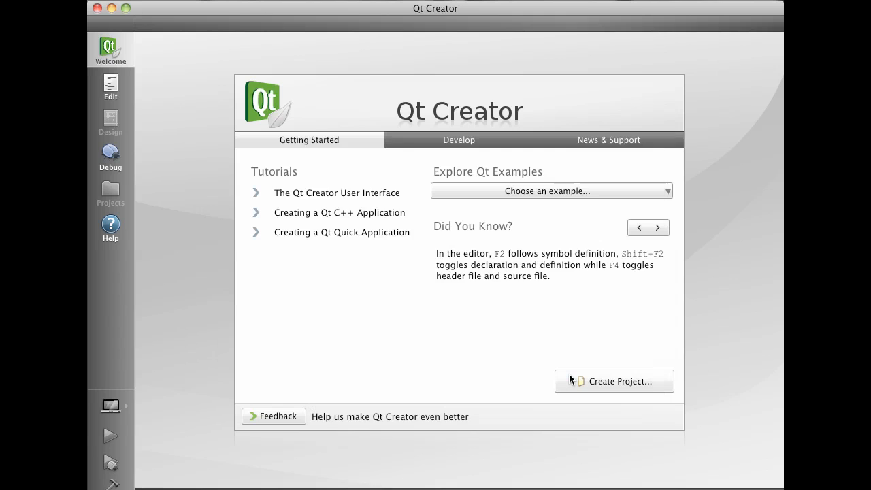
# - Show the project's files, expand the calculator folder and load calculator.qml in the editor
pyautogui.click(613, 381)
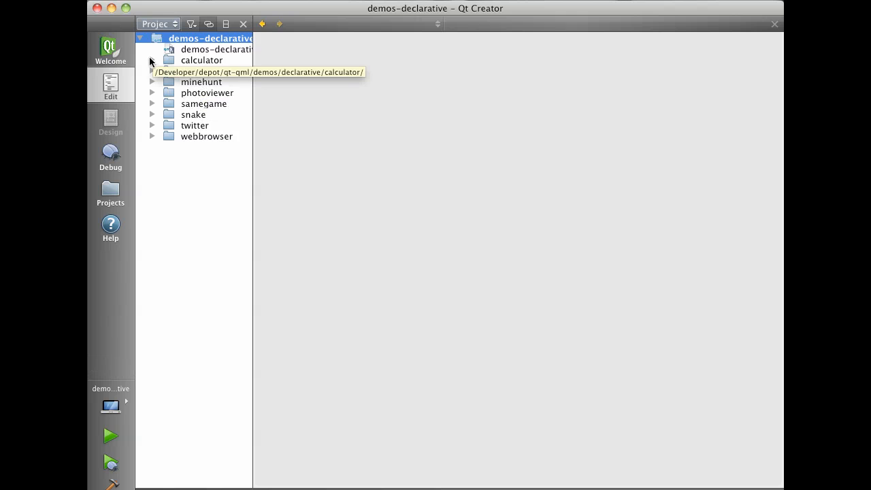
pyautogui.click(152, 60)
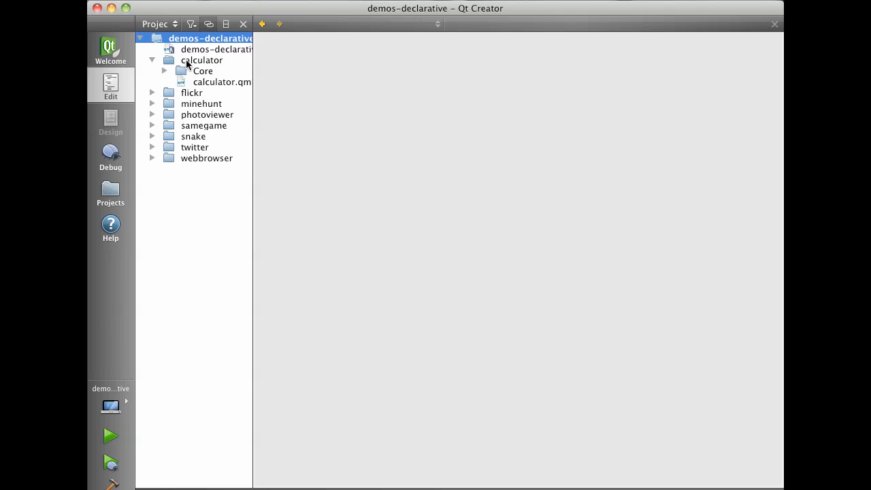
pyautogui.doubleClick(221, 82)
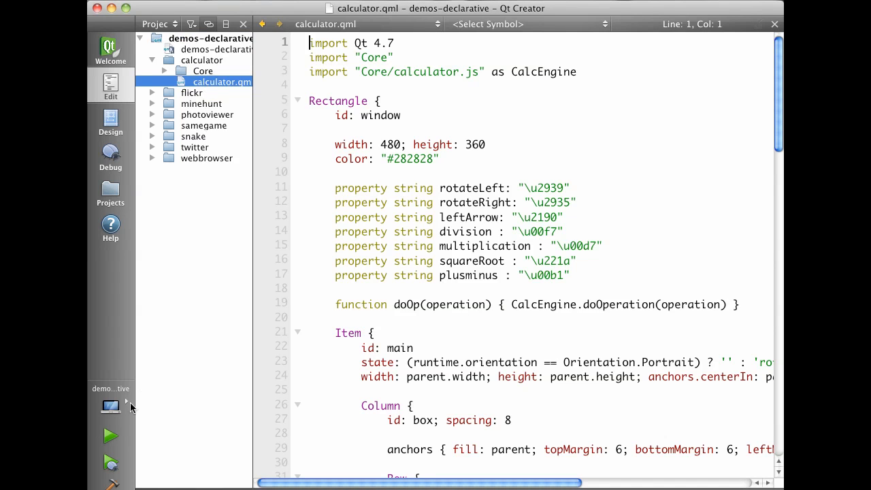
# - Run the calculator demo, compute 21+21=42, then close it
pyautogui.click(111, 436)
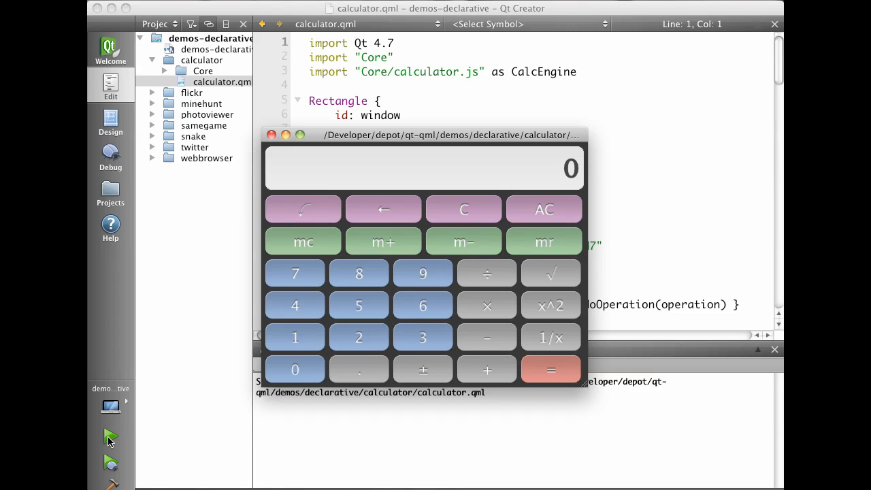
pyautogui.moveTo(362, 334)
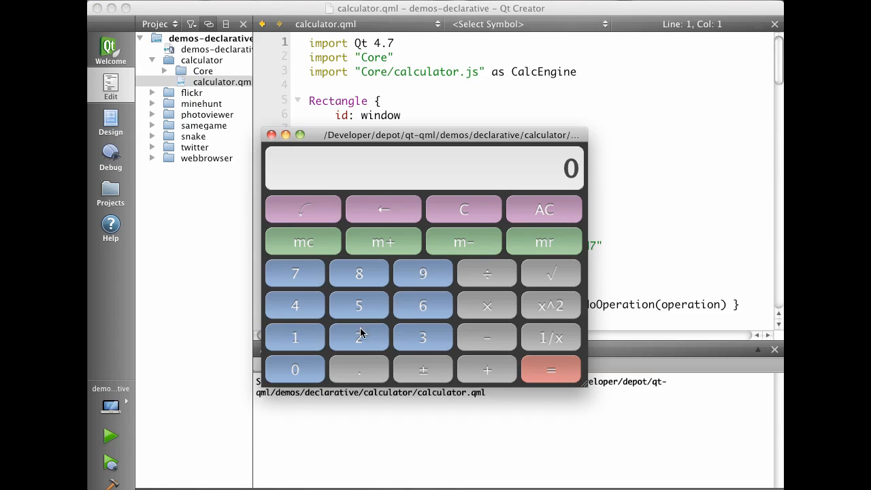
pyautogui.click(359, 337)
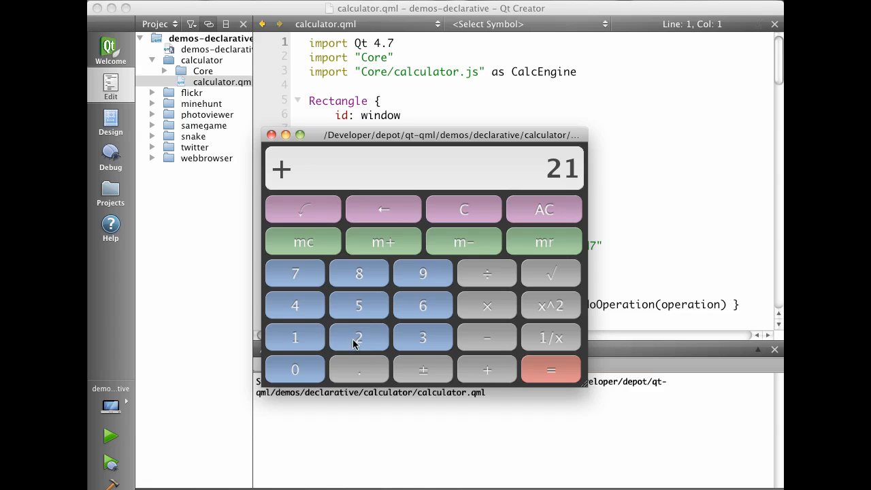
pyautogui.click(550, 370)
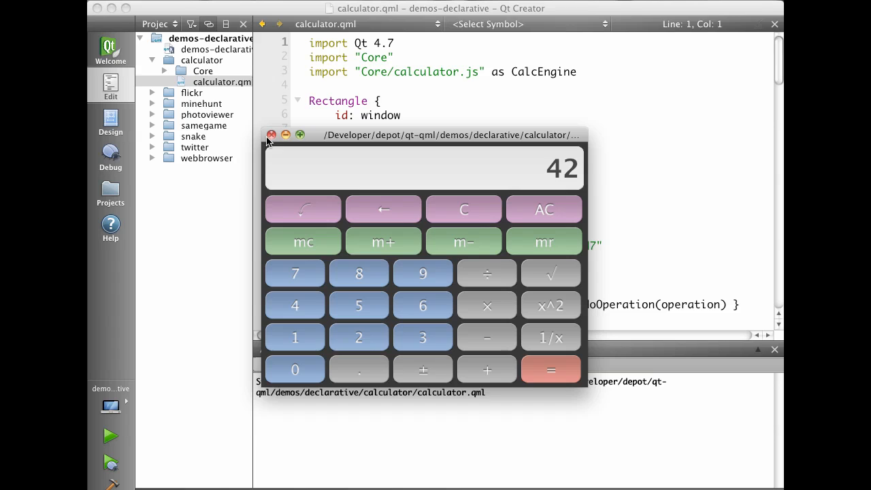
pyautogui.click(272, 134)
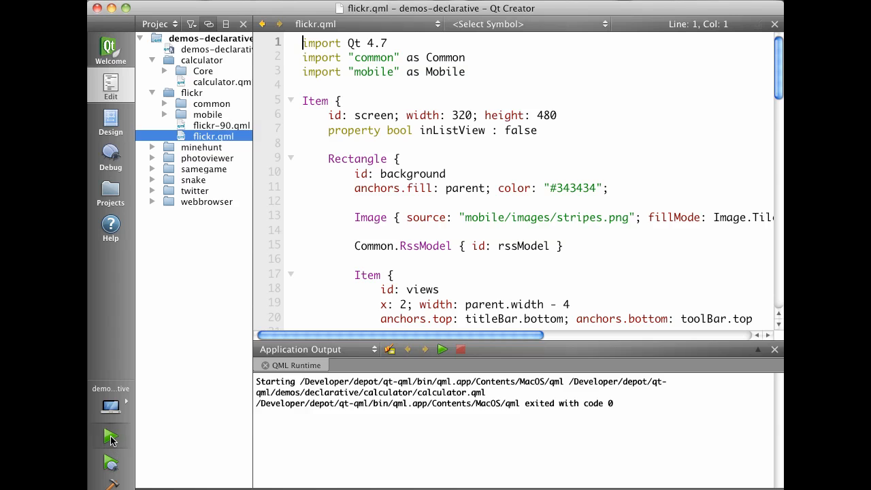
# - Run the Flickr demo and close its window
pyautogui.click(110, 435)
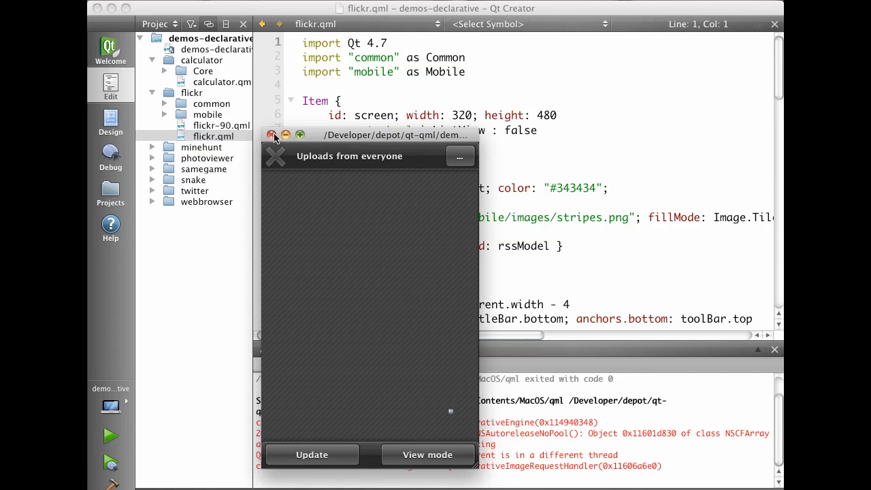
pyautogui.click(273, 135)
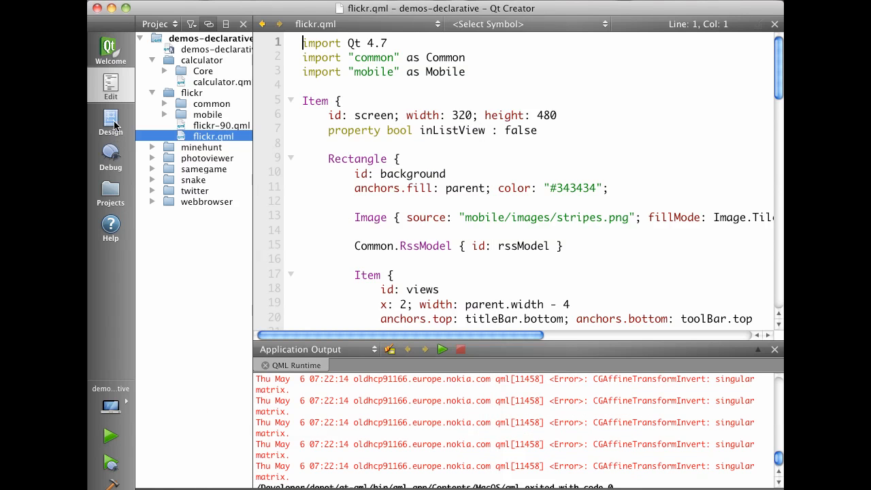
# - Add -opengl to the QML Runtime arguments in Run Settings and return to flickr.qml
pyautogui.click(110, 191)
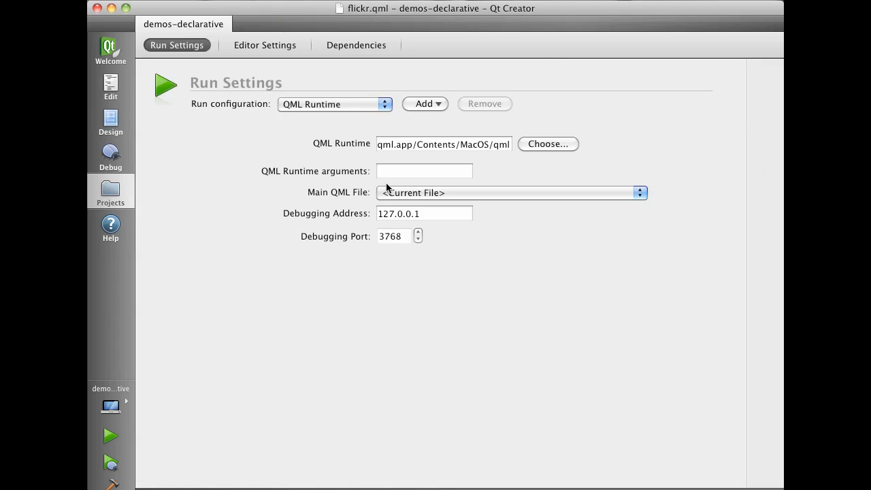
pyautogui.write('-ope')
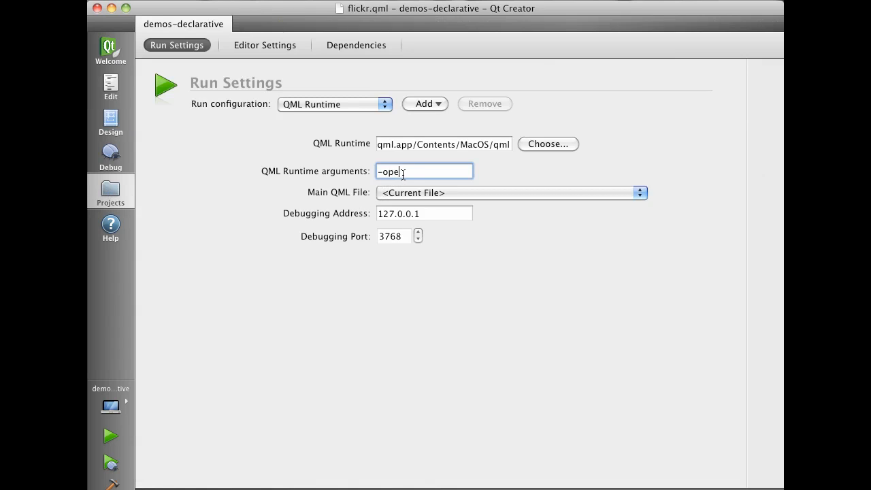
pyautogui.write('ngl')
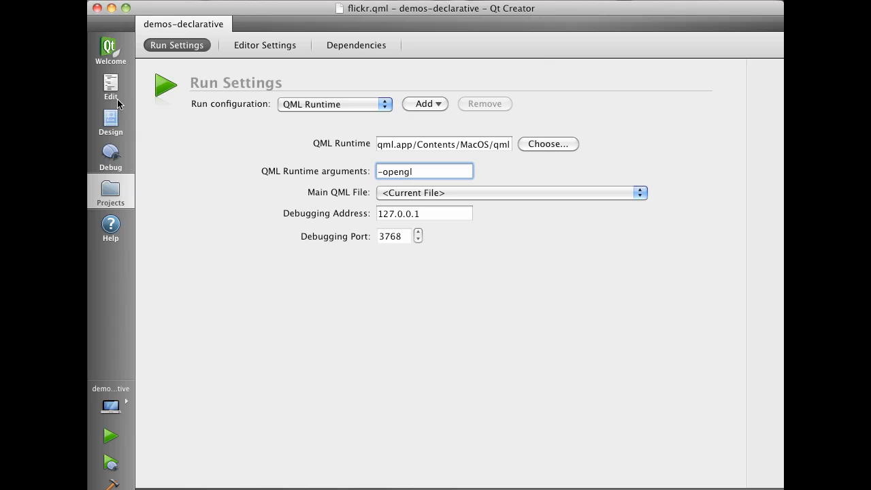
pyautogui.click(110, 85)
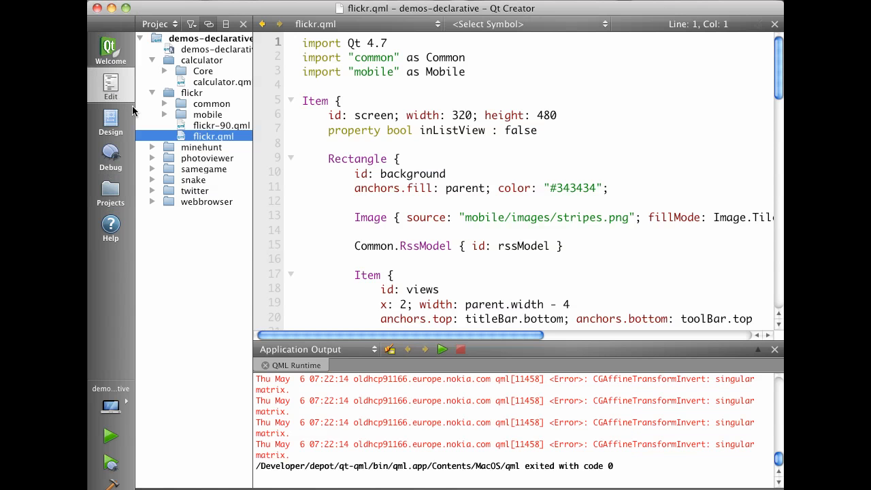
# - Rerun the Flickr demo, view the dog photo's details and full-size image, then go back
pyautogui.click(110, 436)
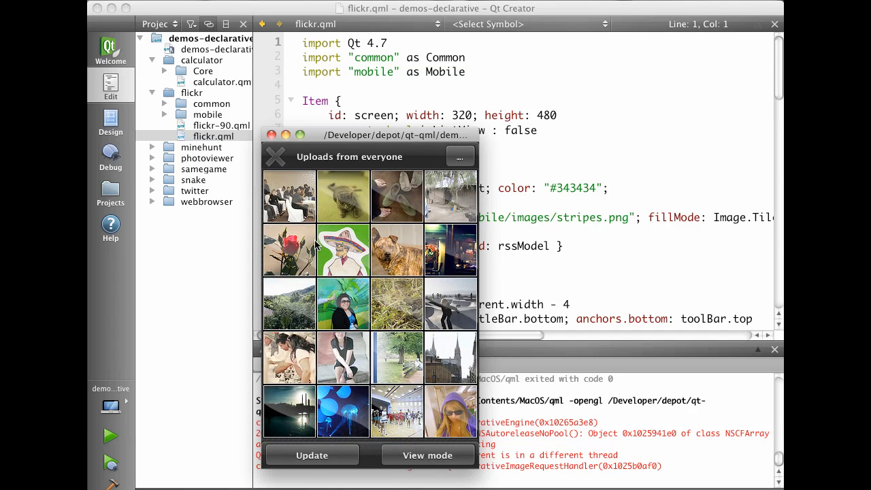
pyautogui.click(397, 250)
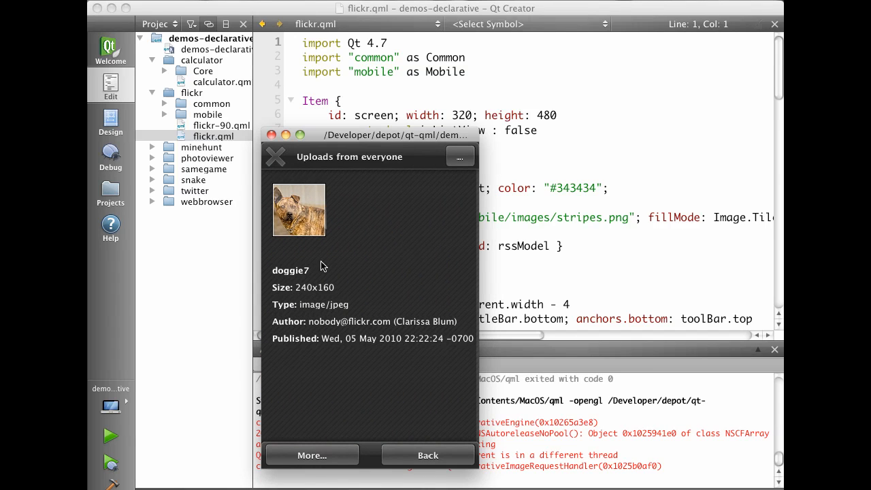
pyautogui.moveTo(310, 454)
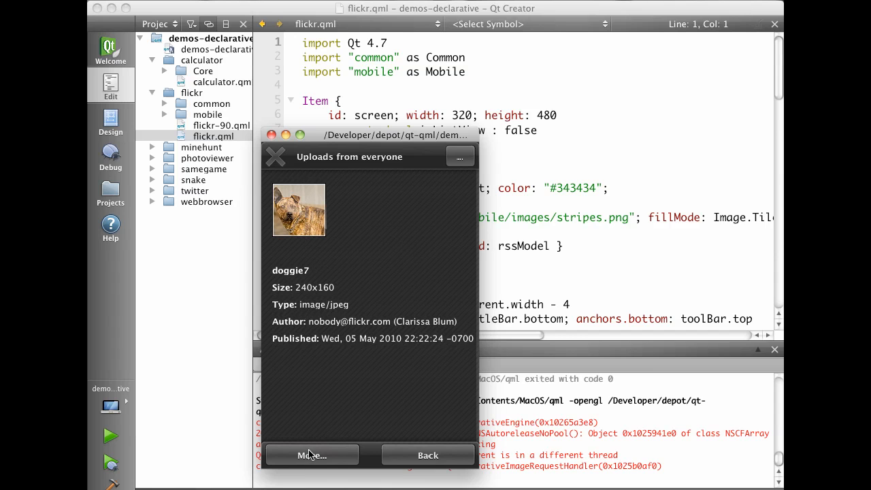
pyautogui.click(311, 455)
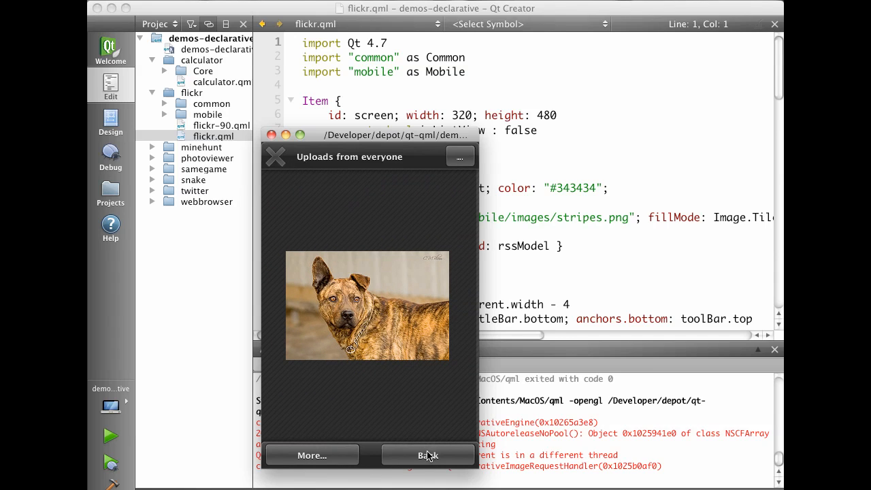
pyautogui.click(428, 454)
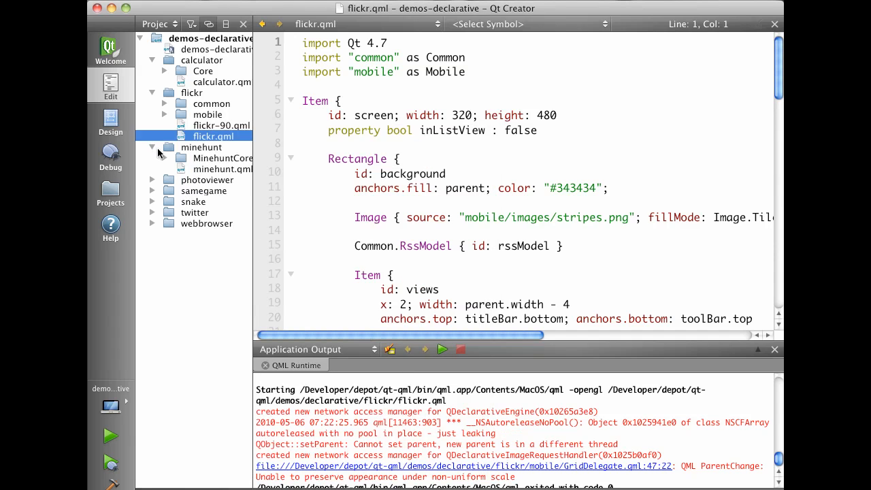
# - Load minehunt.qml, run it and uncover a square on the minefield
pyautogui.click(224, 168)
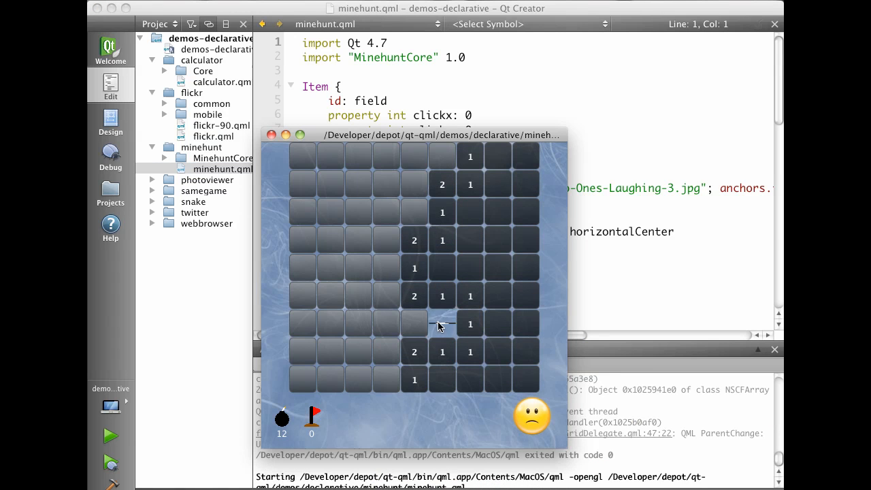
pyautogui.click(443, 324)
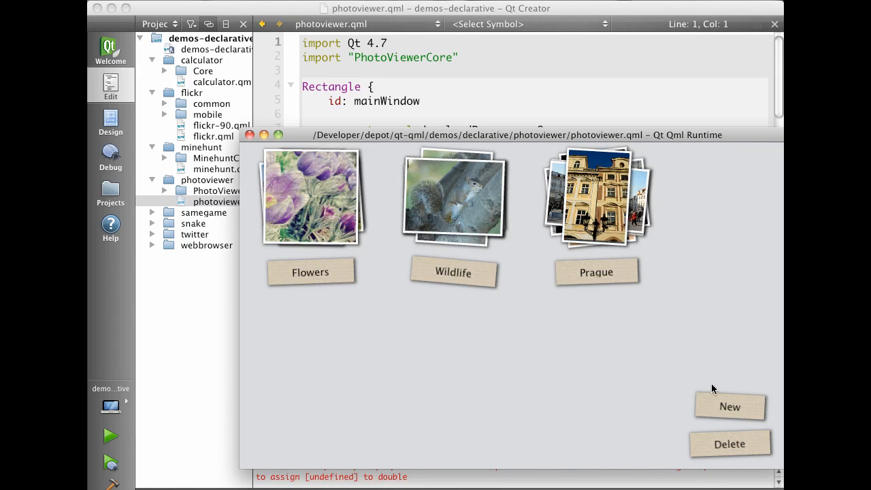
# - In the photoviewer demo add an album named oslo, then enlarge the train and cat photos
pyautogui.click(730, 407)
pyautogui.write('oslo')
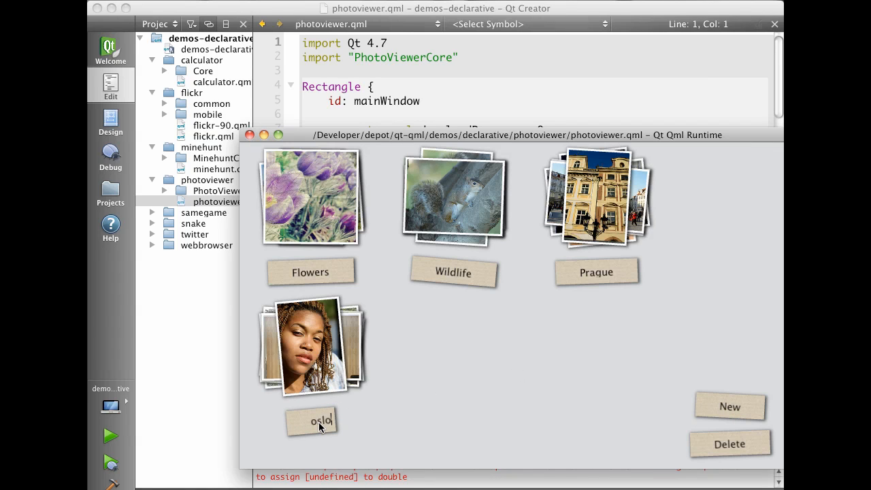
pyautogui.click(311, 422)
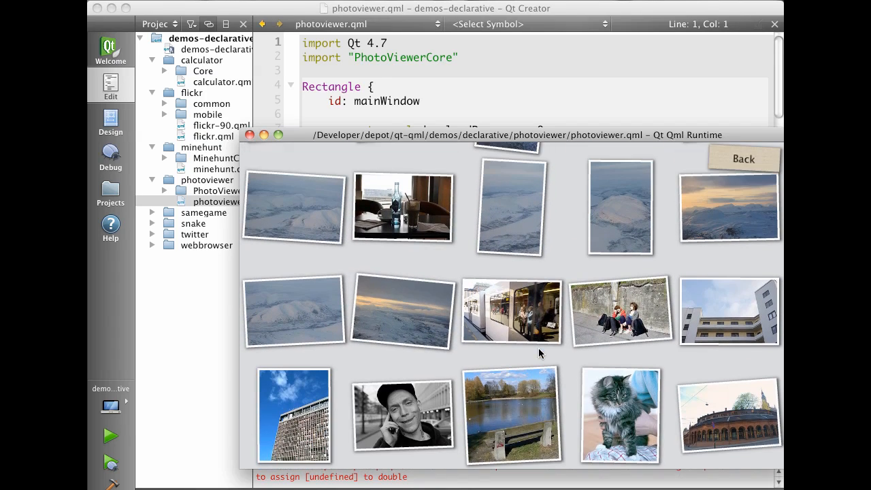
pyautogui.click(511, 311)
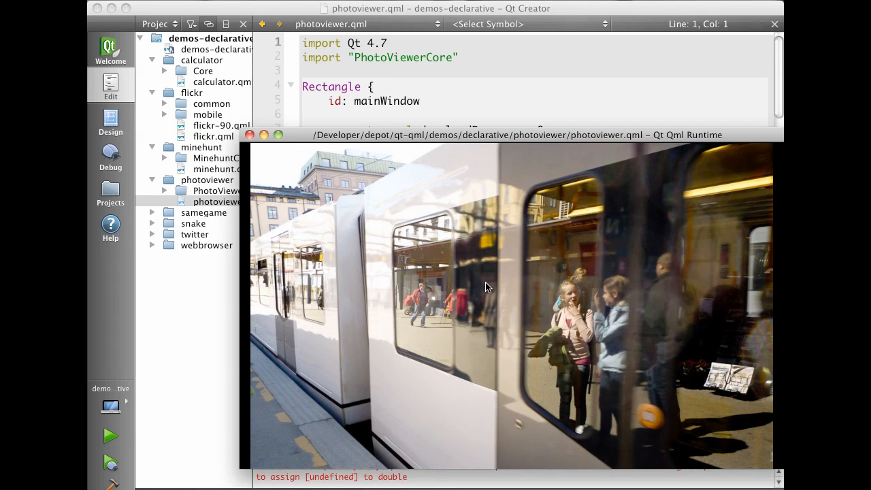
pyautogui.click(487, 286)
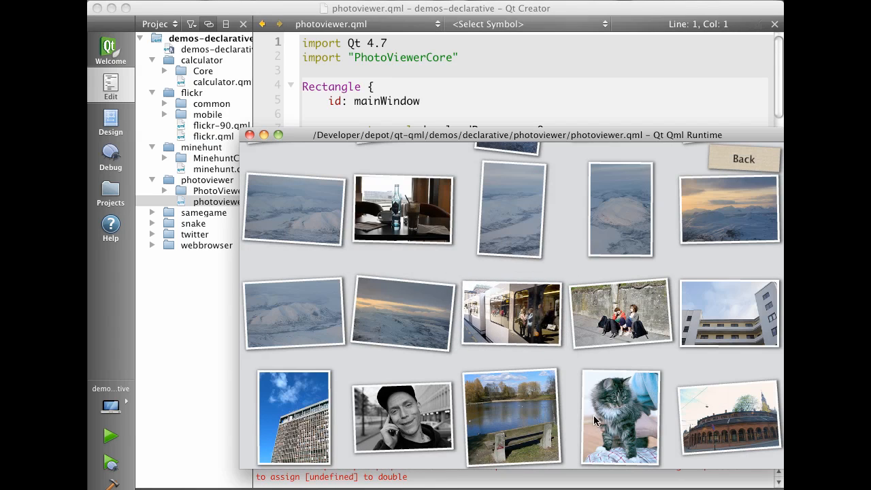
pyautogui.click(743, 159)
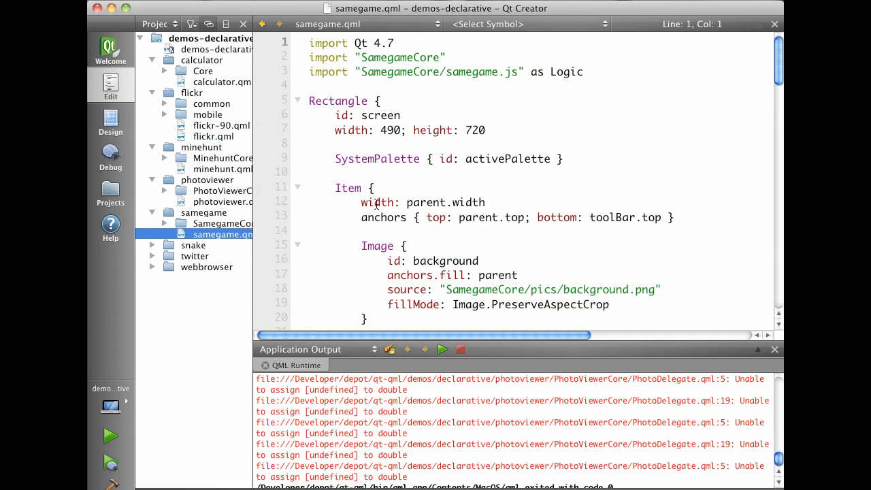
# - Run the samegame demo and clear several groups of same-coloured balls
pyautogui.click(442, 350)
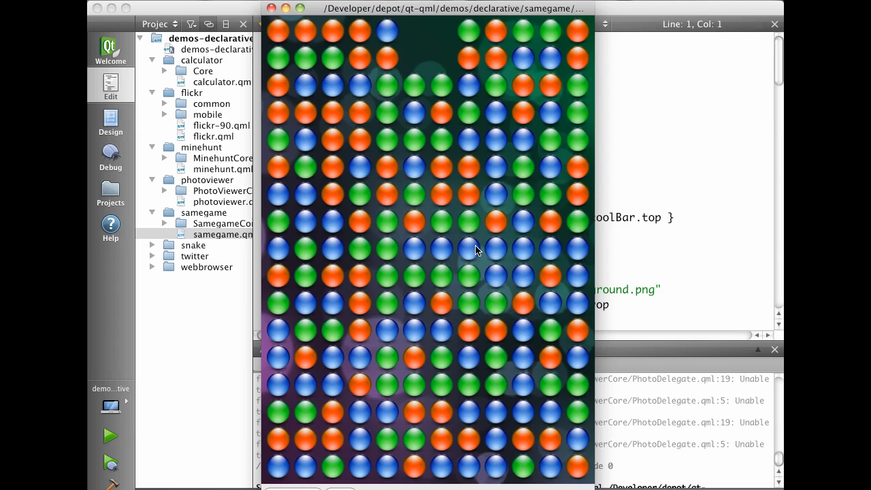
pyautogui.click(476, 250)
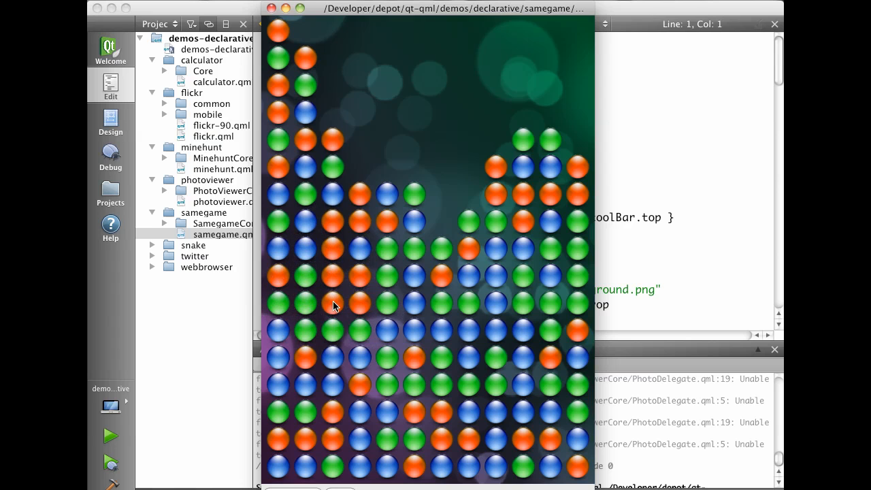
pyautogui.click(333, 305)
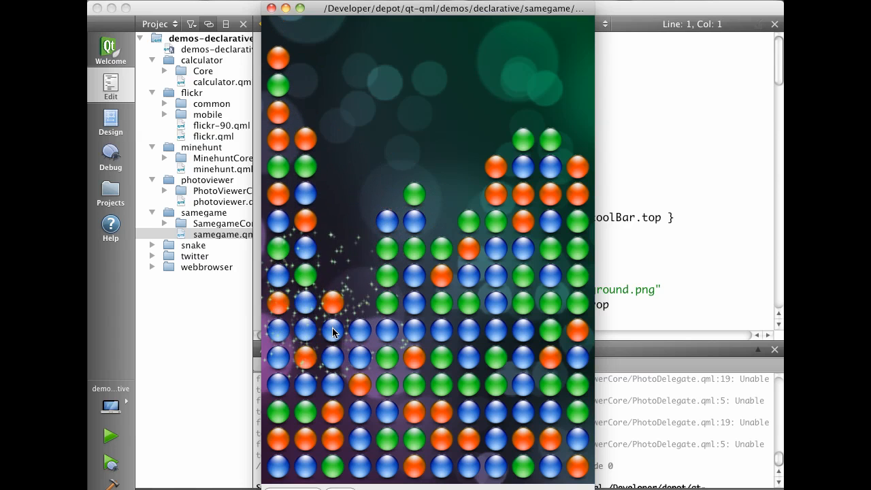
pyautogui.click(333, 332)
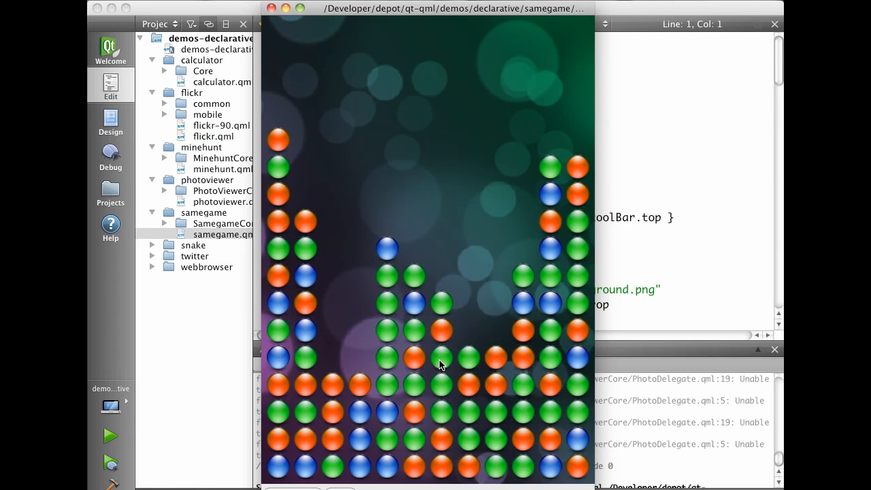
# - Expand the snake folder and load snake.qml in the editor
pyautogui.doubleClick(223, 234)
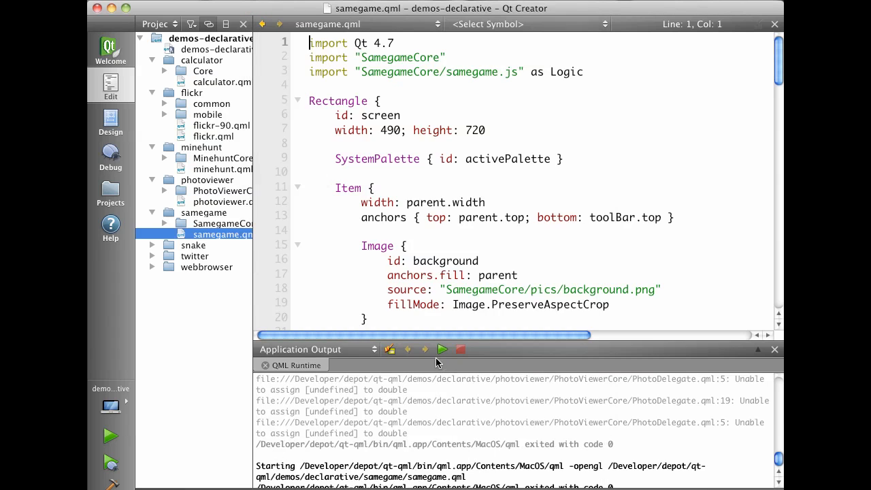
pyautogui.click(154, 245)
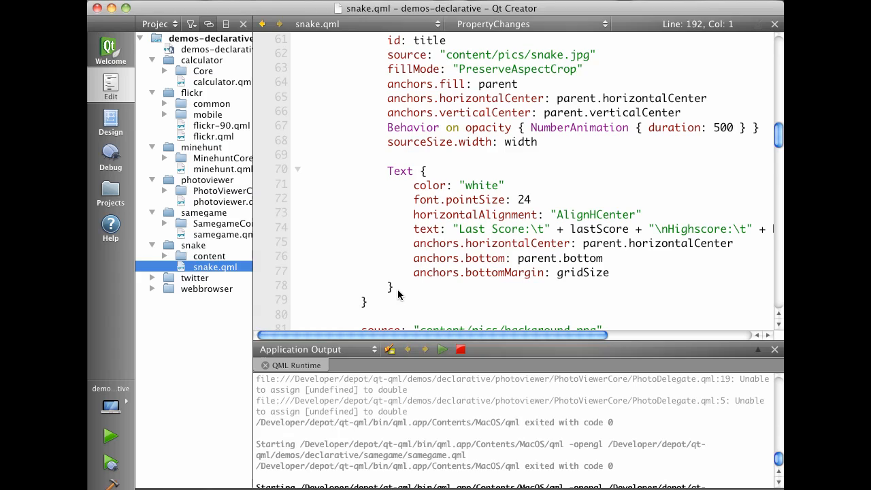
# - Run the snake.qml demo from Qt Creator
pyautogui.click(110, 437)
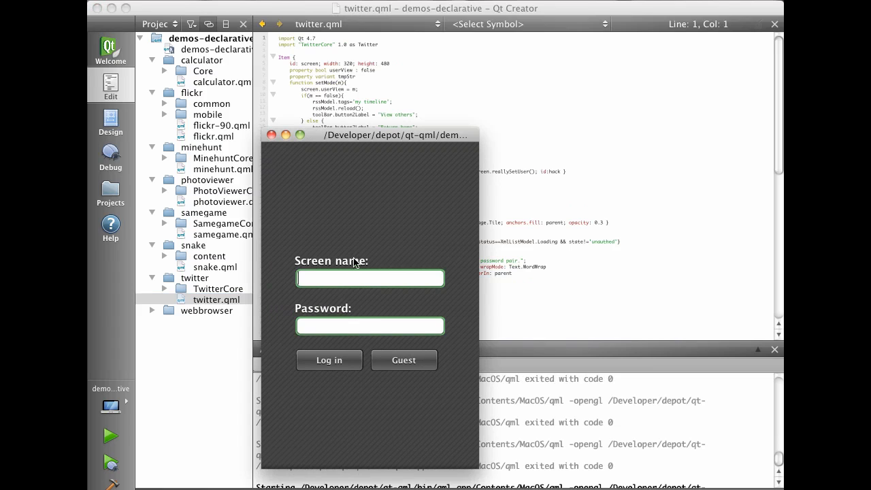
pyautogui.write('hhartz')
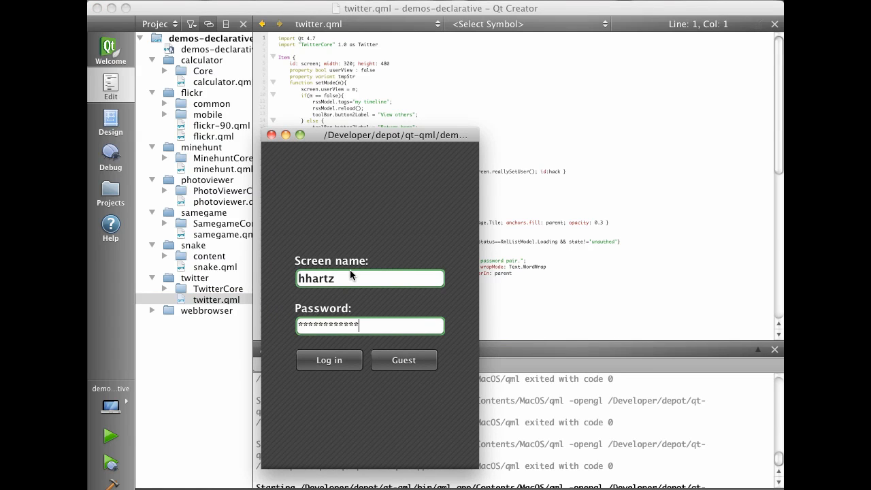
pyautogui.click(329, 360)
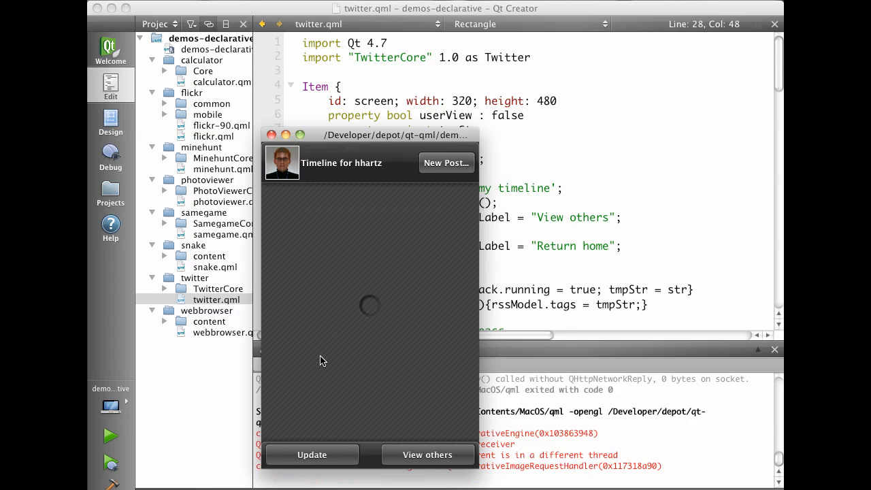
# - Browse the loaded timeline, then view another user's list of latest tweets
pyautogui.click(312, 454)
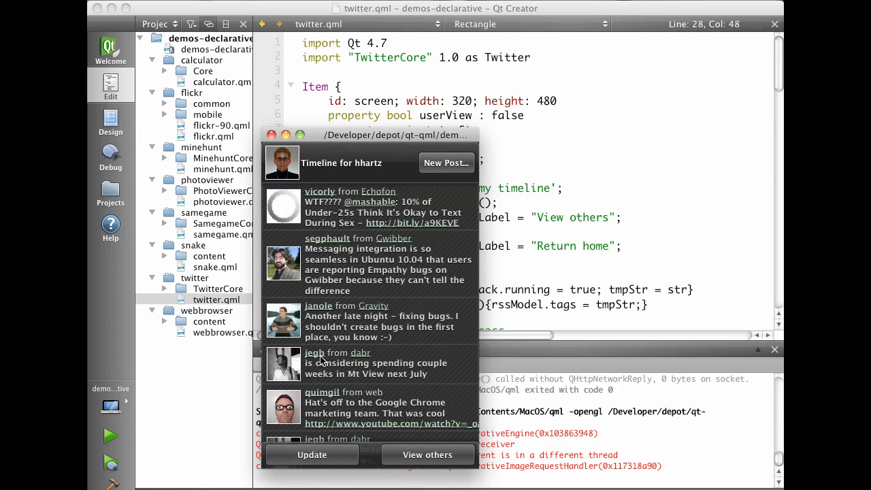
pyautogui.scroll(-3)
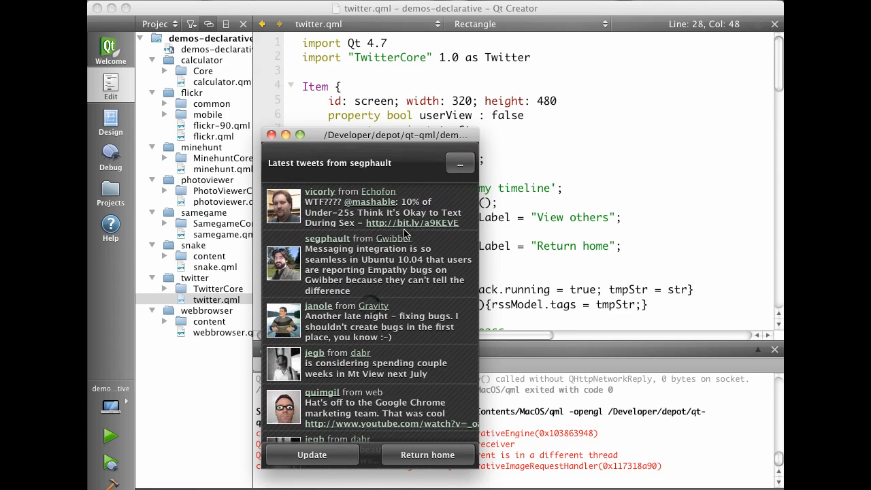
pyautogui.click(311, 455)
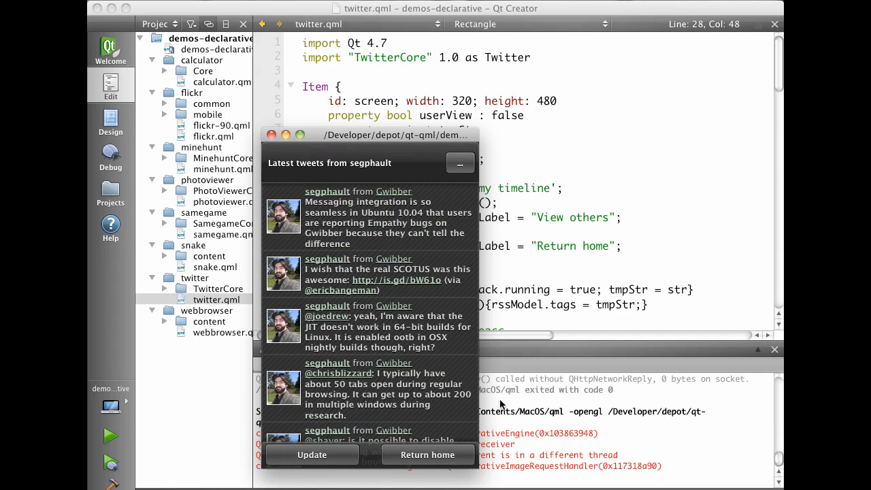
pyautogui.scroll(-3)
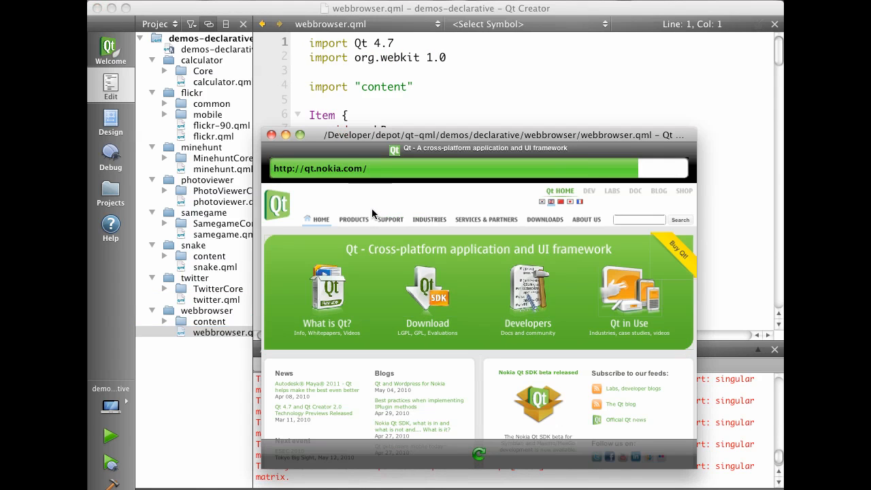
# - Browse from the Qt homepage to the Products page in the web browser demo and scroll through it
pyautogui.click(470, 168)
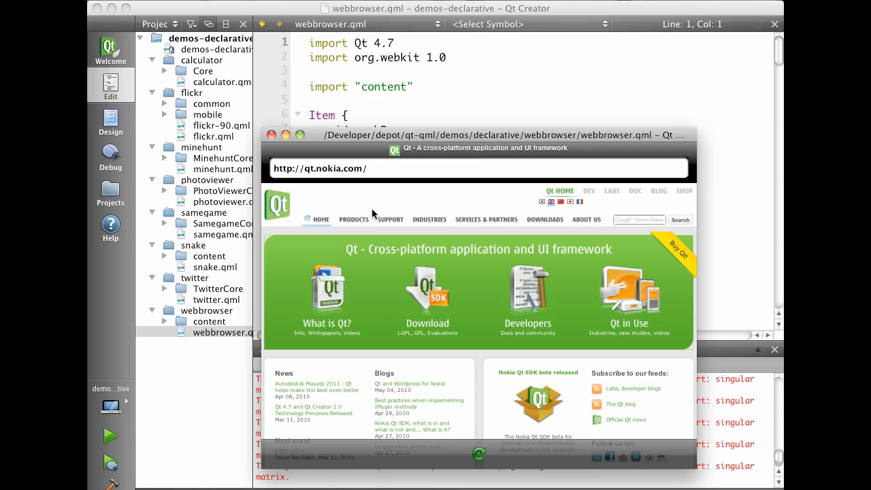
pyautogui.click(354, 219)
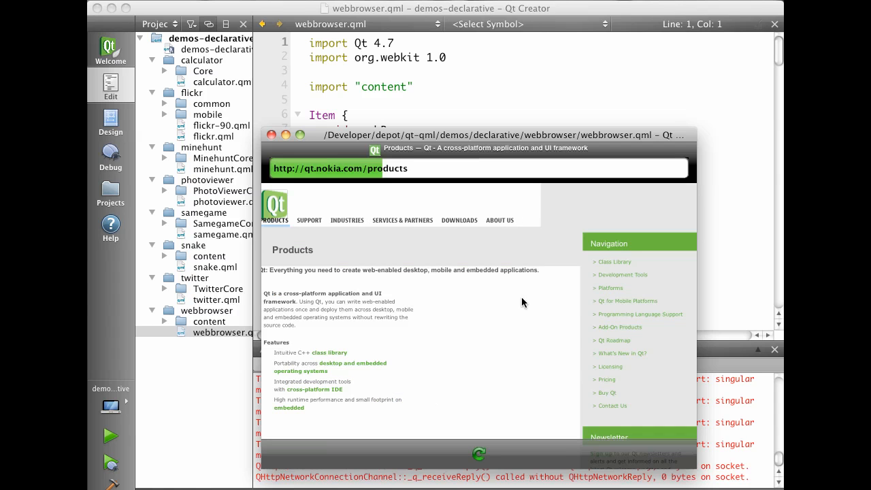
pyautogui.scroll(-3)
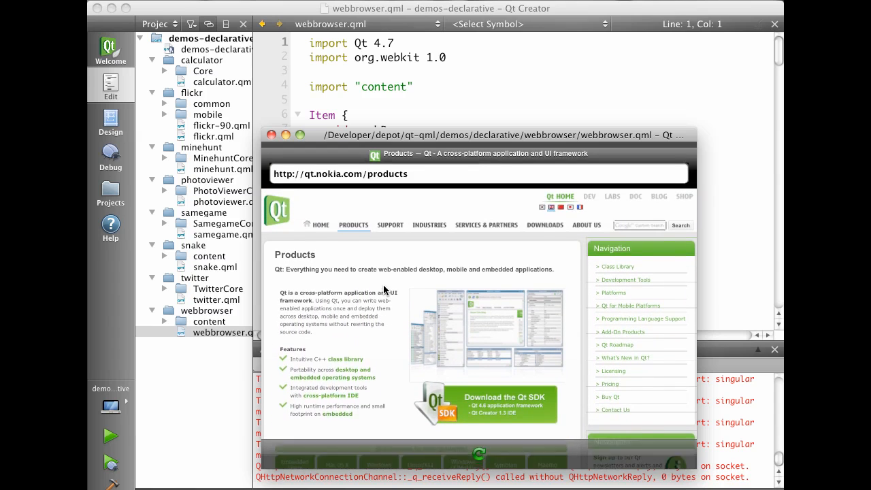
pyautogui.scroll(-3)
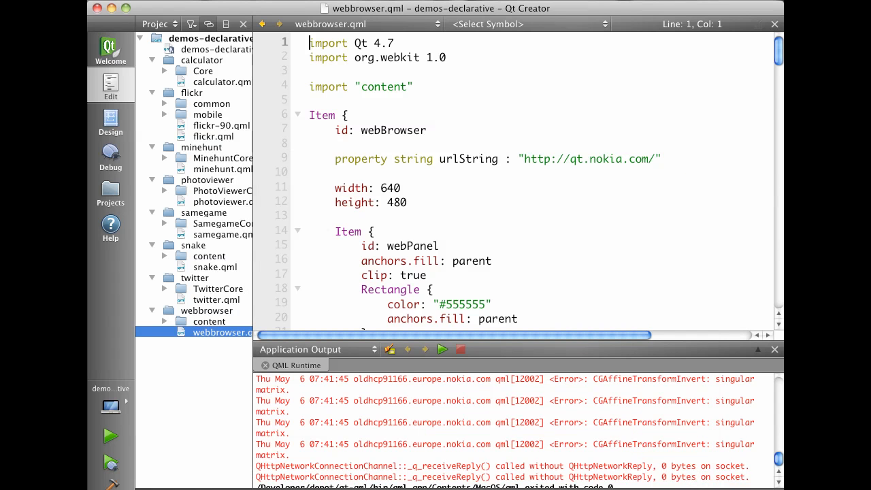
pyautogui.moveTo(116, 51)
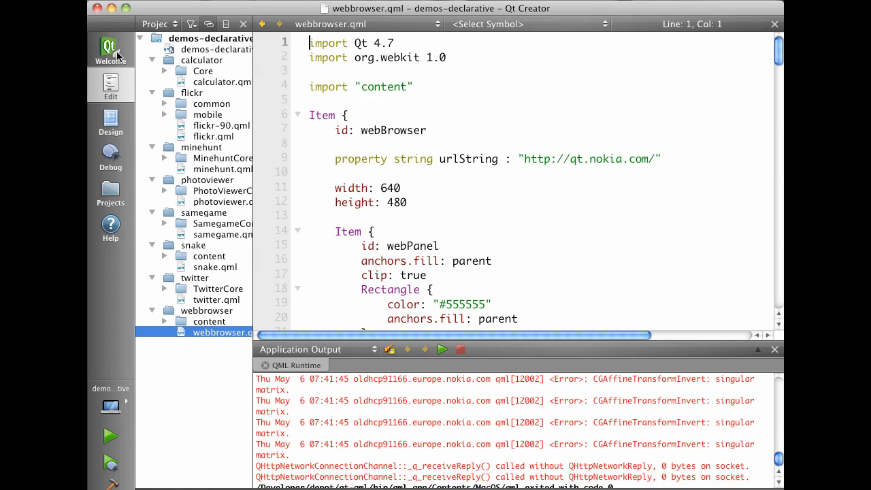
pyautogui.click(110, 50)
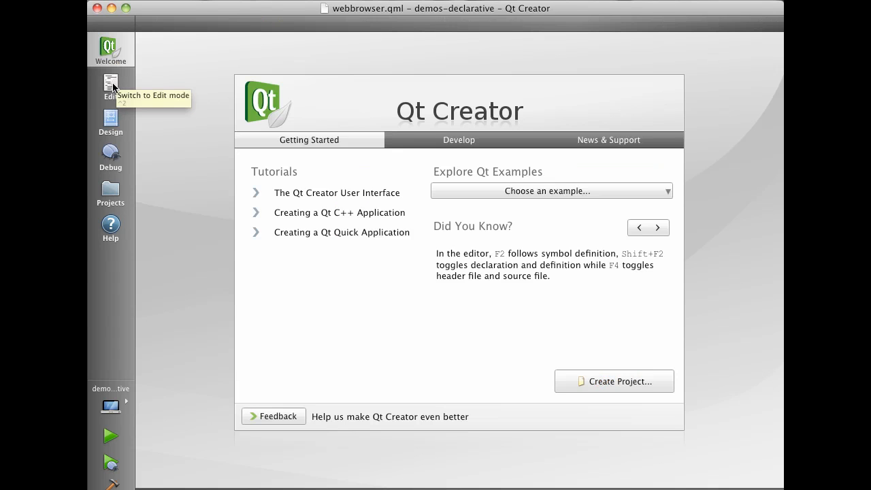
pyautogui.click(110, 85)
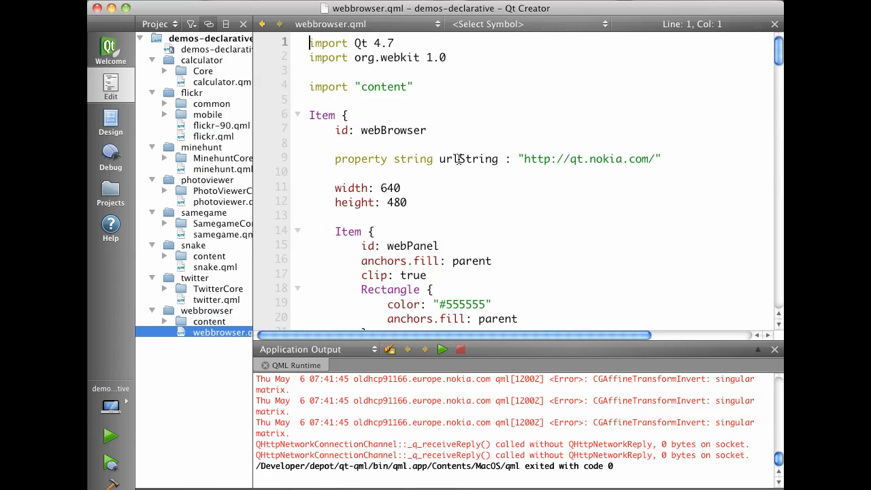
pyautogui.moveTo(460, 160)
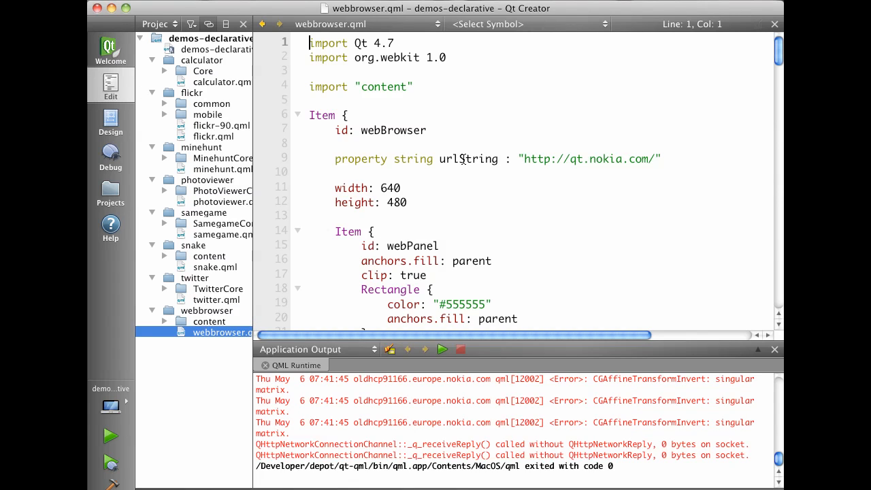